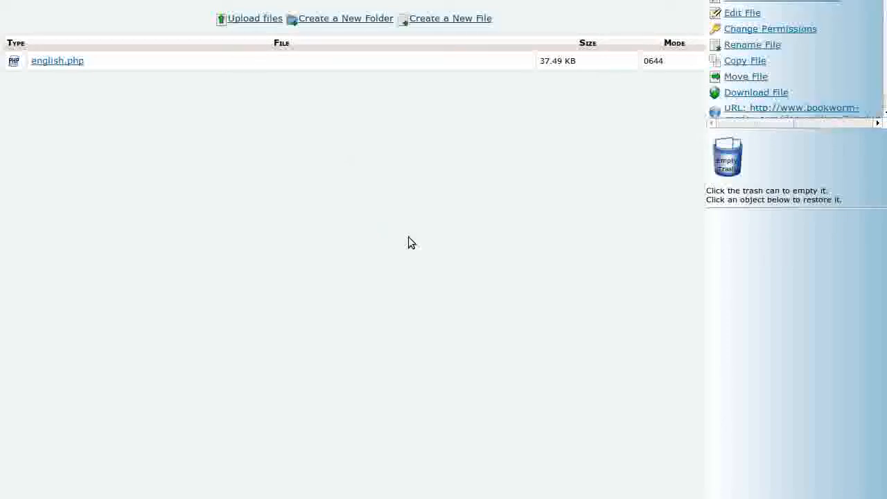
pyautogui.moveTo(399, 235)
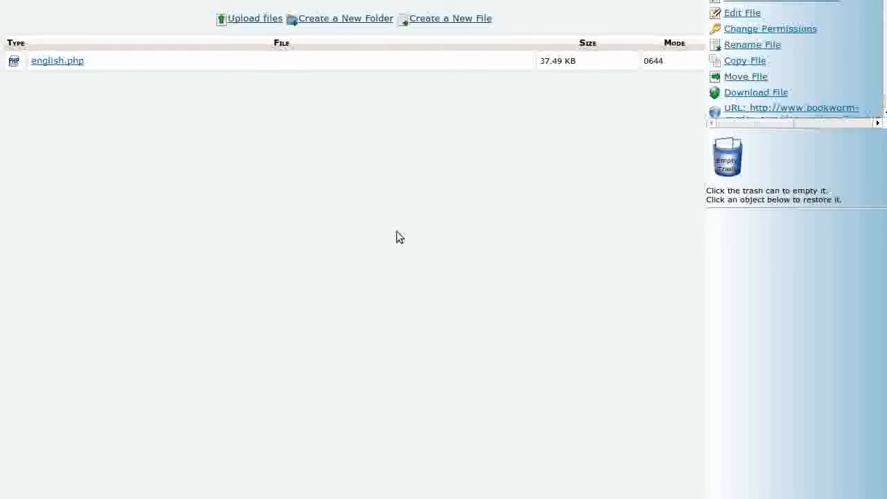
pyautogui.moveTo(686, 22)
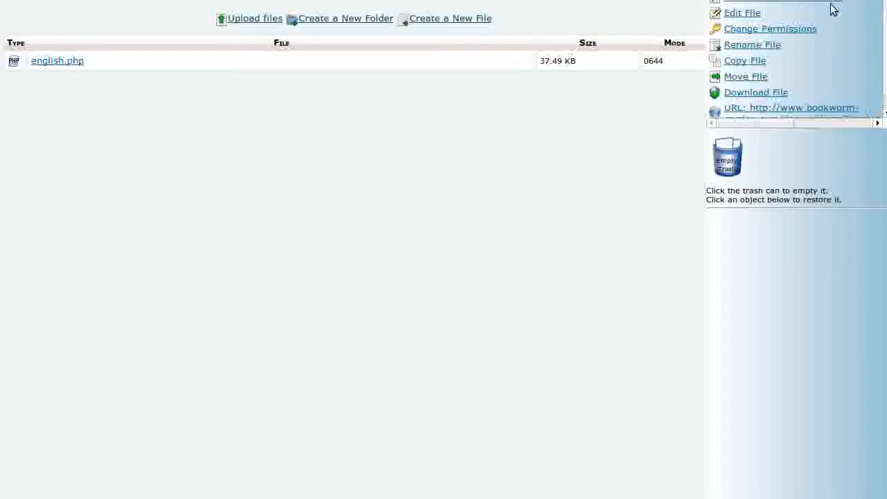
pyautogui.moveTo(837, 19)
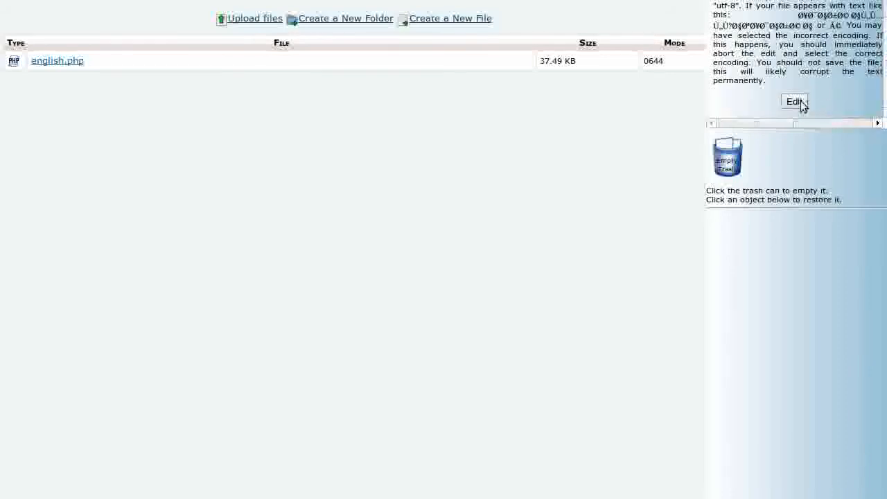
pyautogui.moveTo(809, 260)
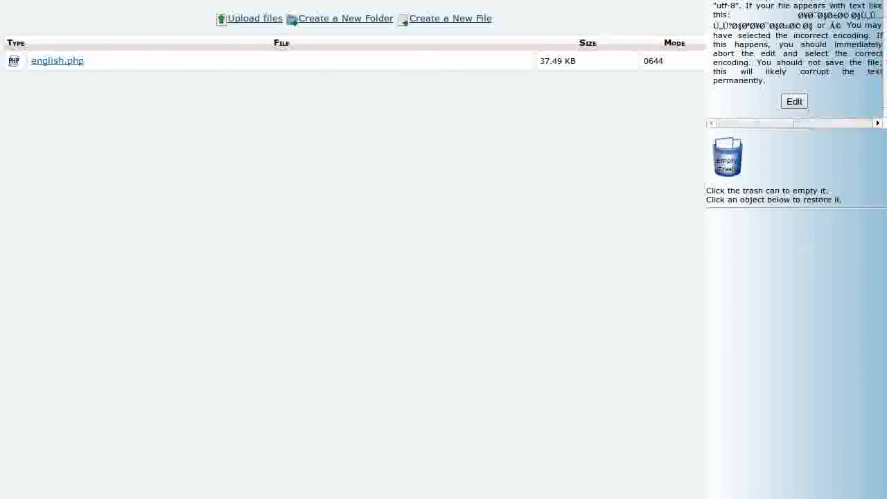
# Open english.php in the cPanel text editor to show its define statements.
pyautogui.click(792, 101)
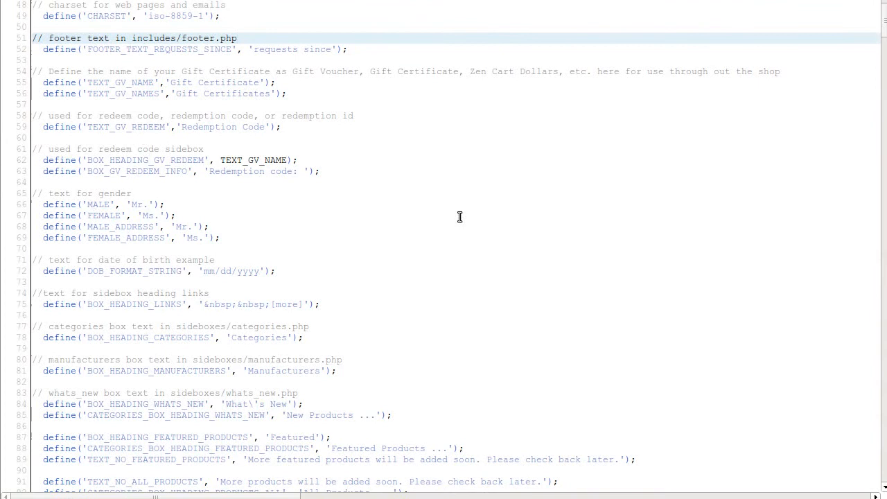
pyautogui.moveTo(357, 340)
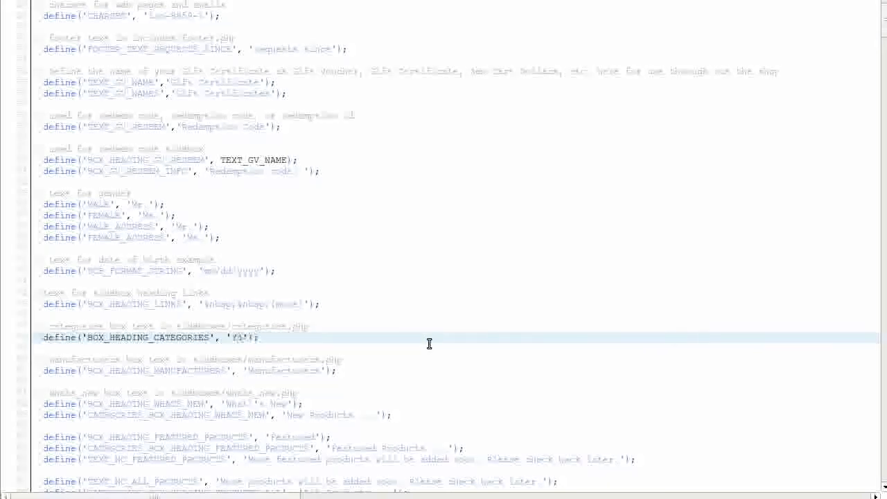
# Replace 'Categories' in the BOX_HEADING_CATEGORIES define with 'Your Text'.
pyautogui.write('Your Text')
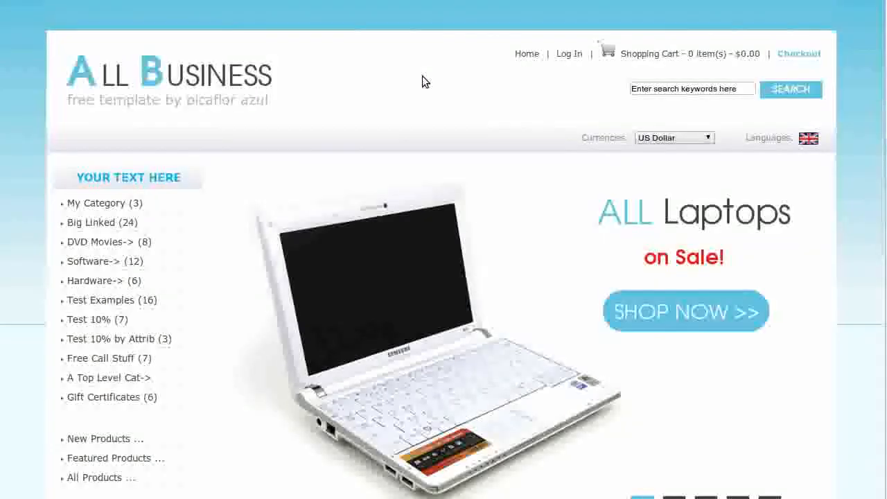
pyautogui.moveTo(186, 185)
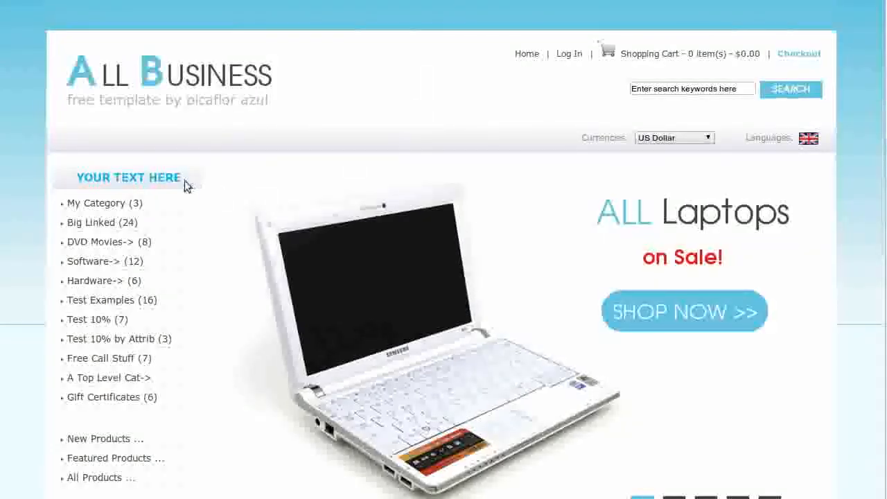